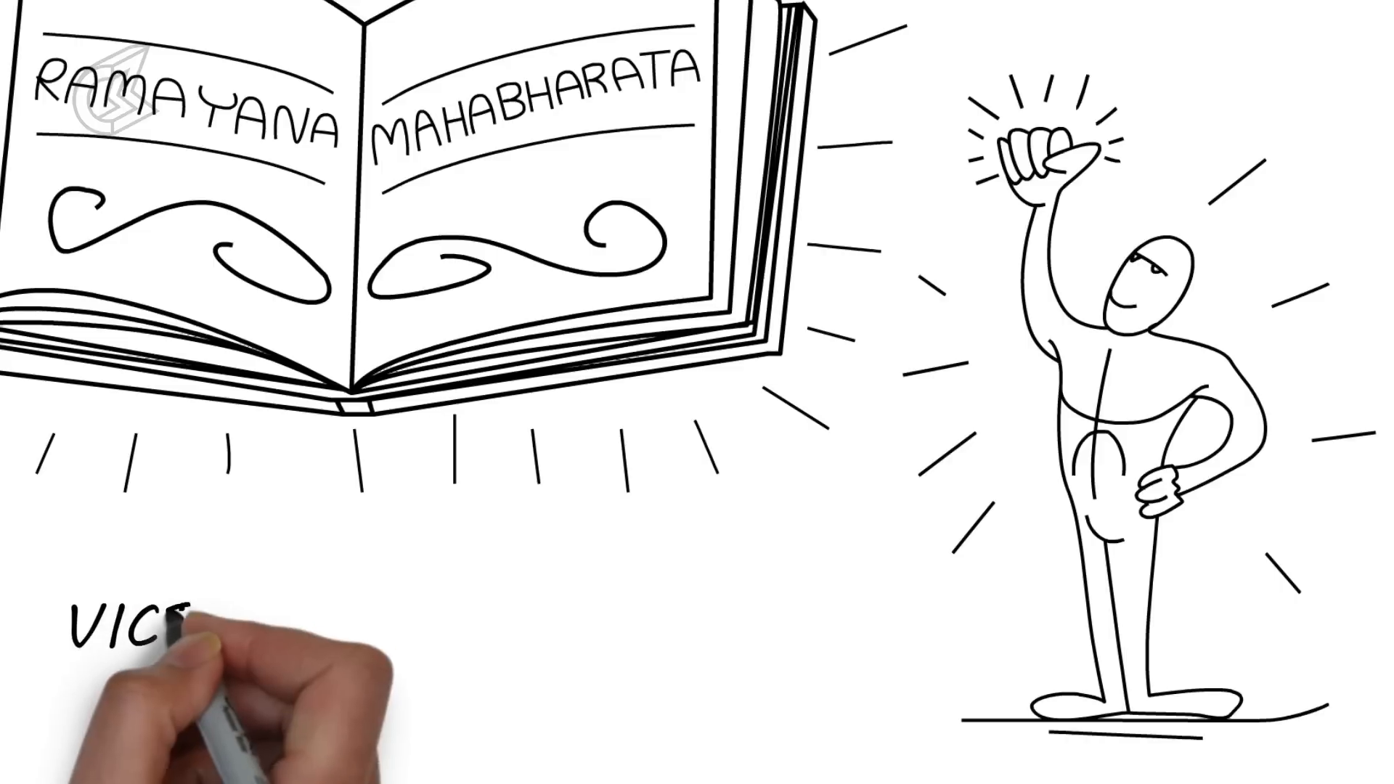
type("VICTORY IS")
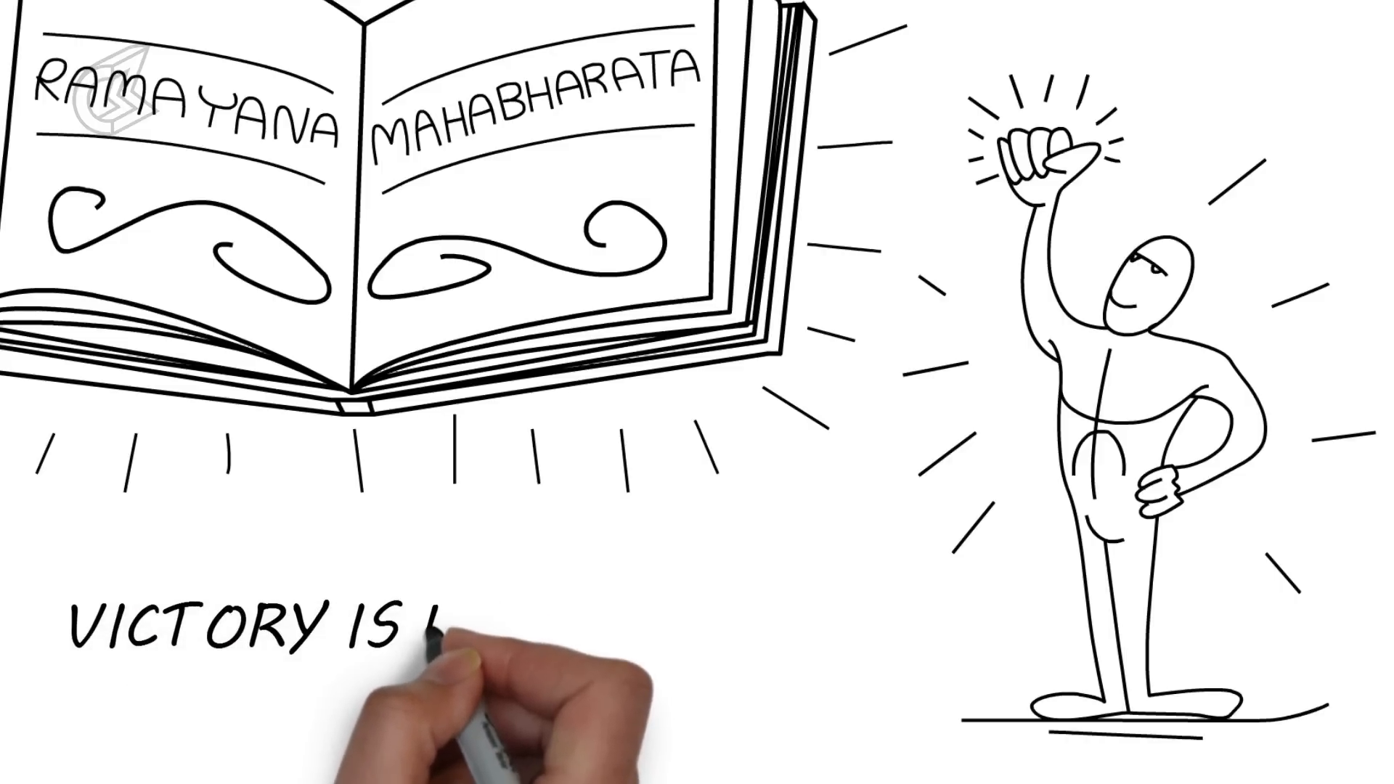